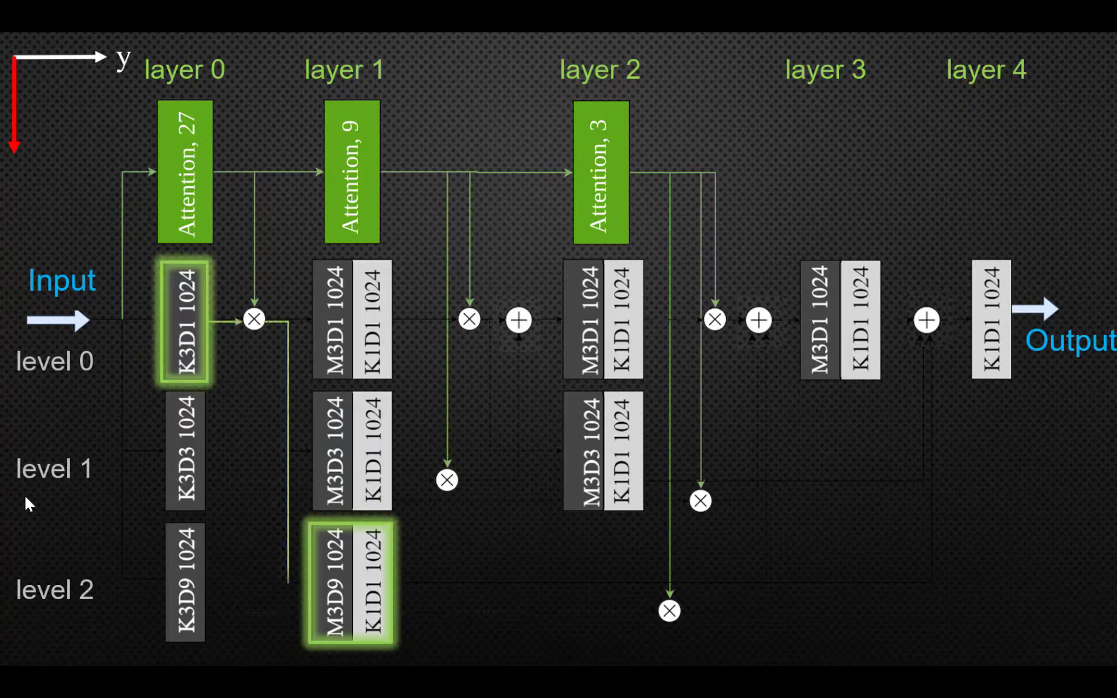
key(right)
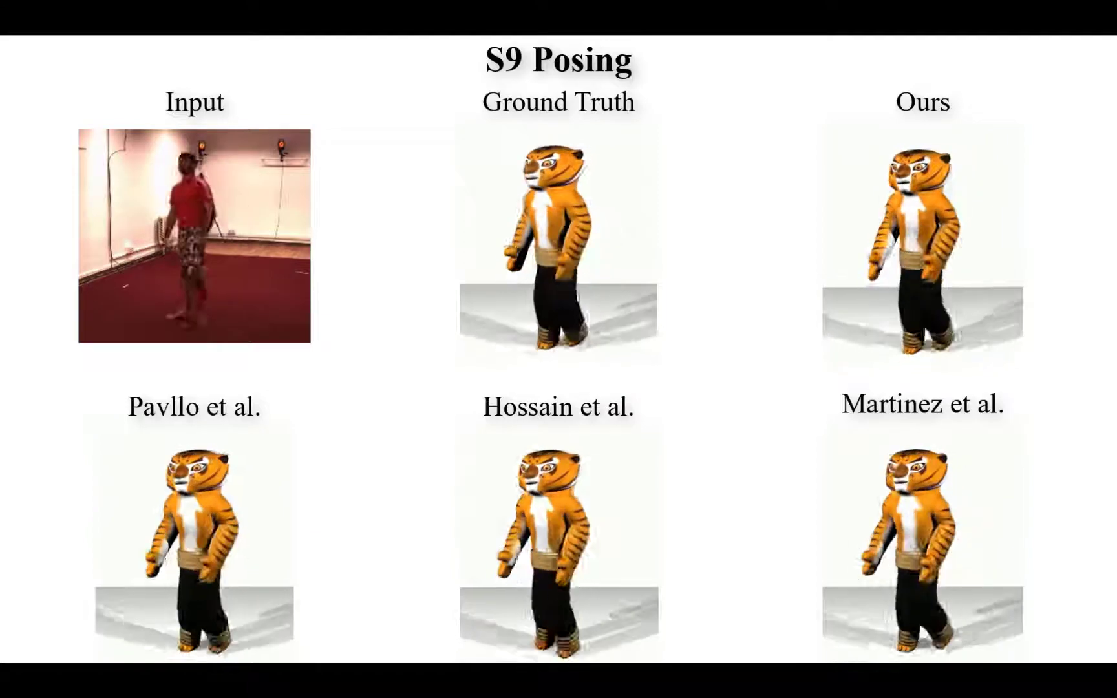